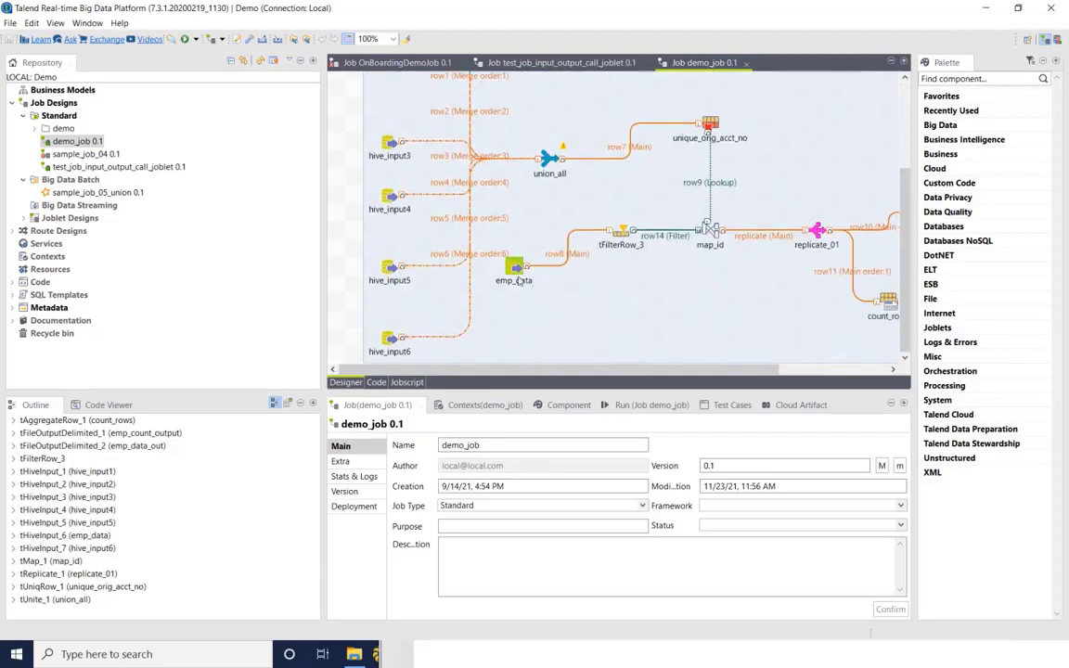
Export demo_job 0.1 from the Repository as an archive directory into the Talend2Pyspark demo folder
scroll("down", 3)
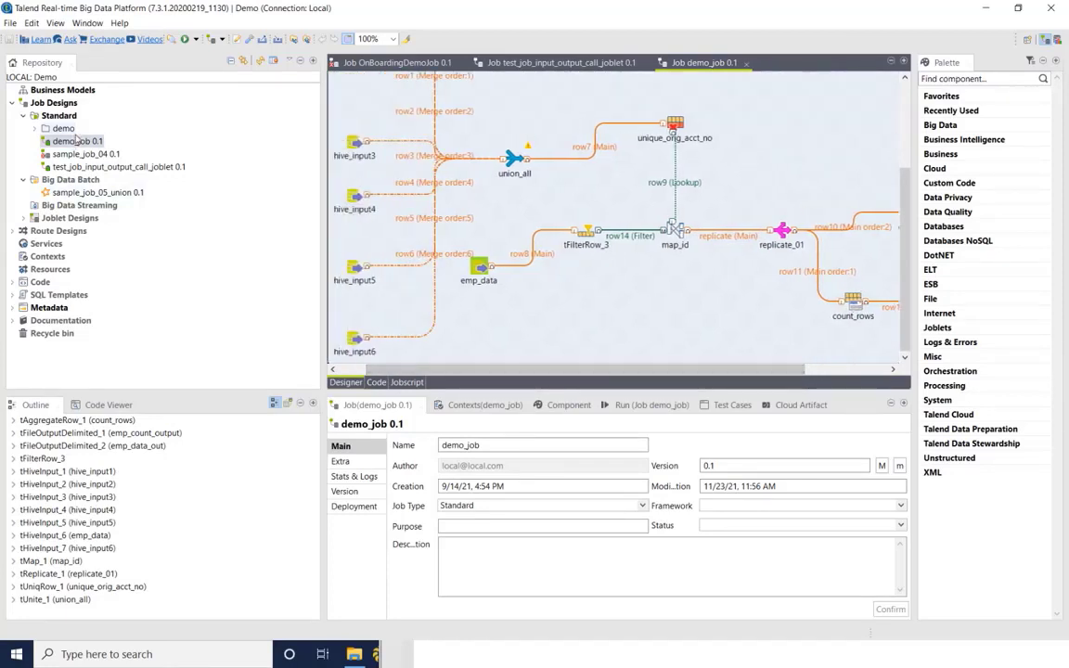
right_click(75, 141)
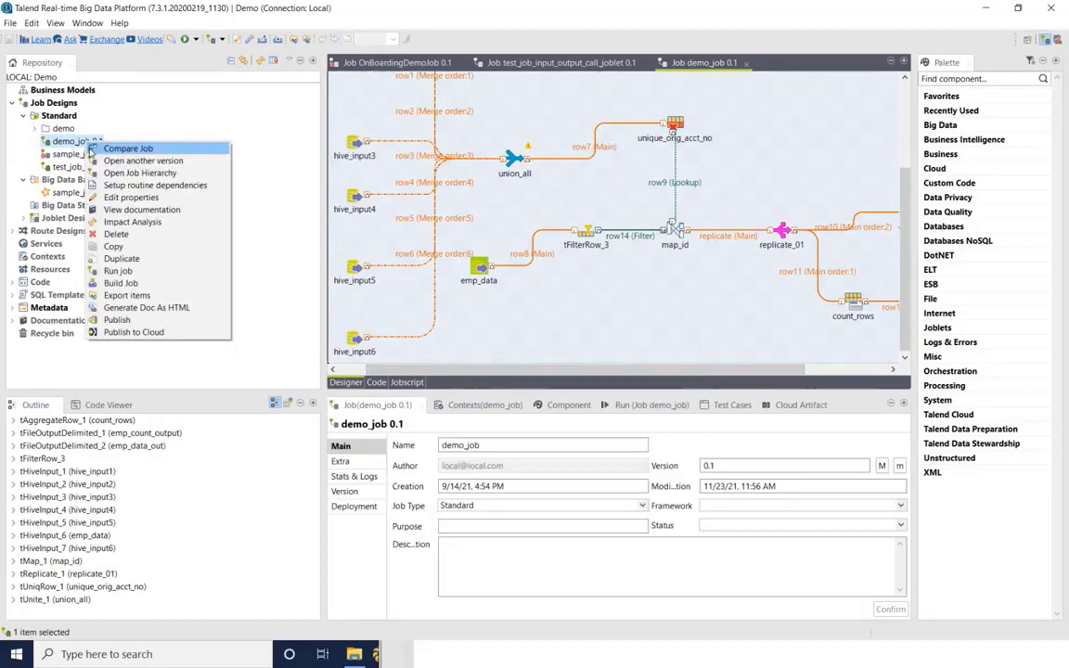
mouse_move(126, 295)
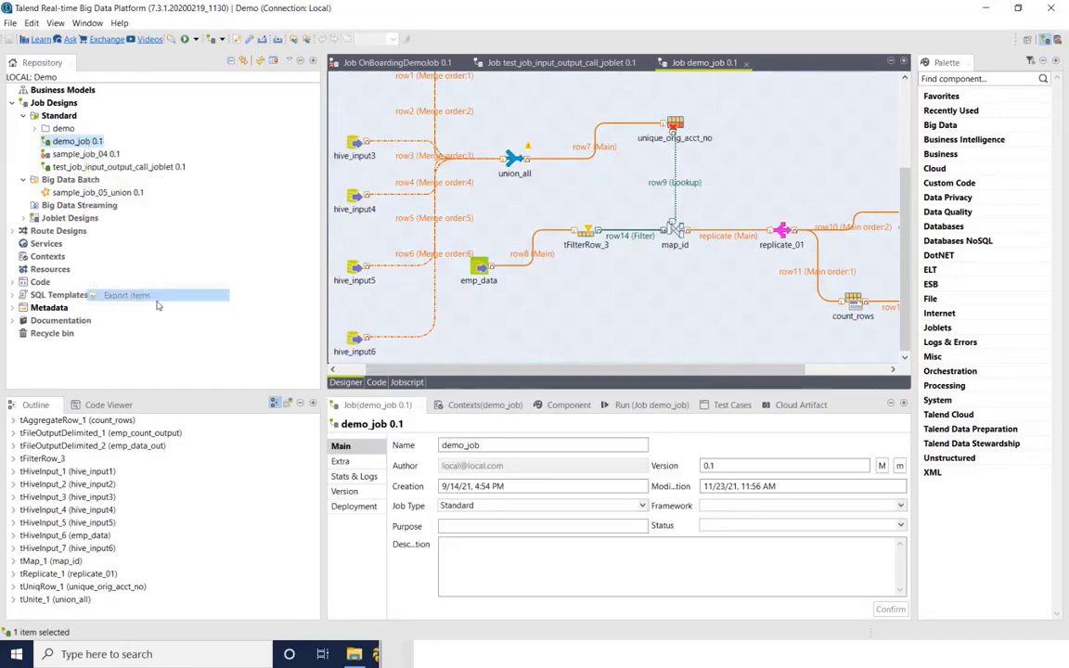
mouse_move(627, 158)
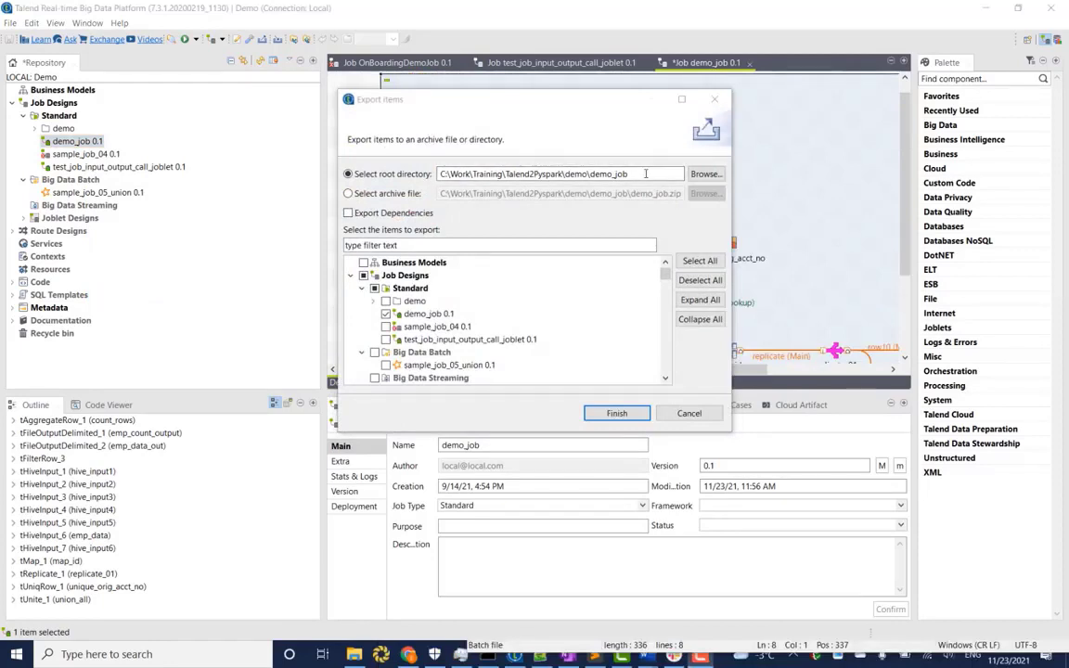
double_click(557, 175)
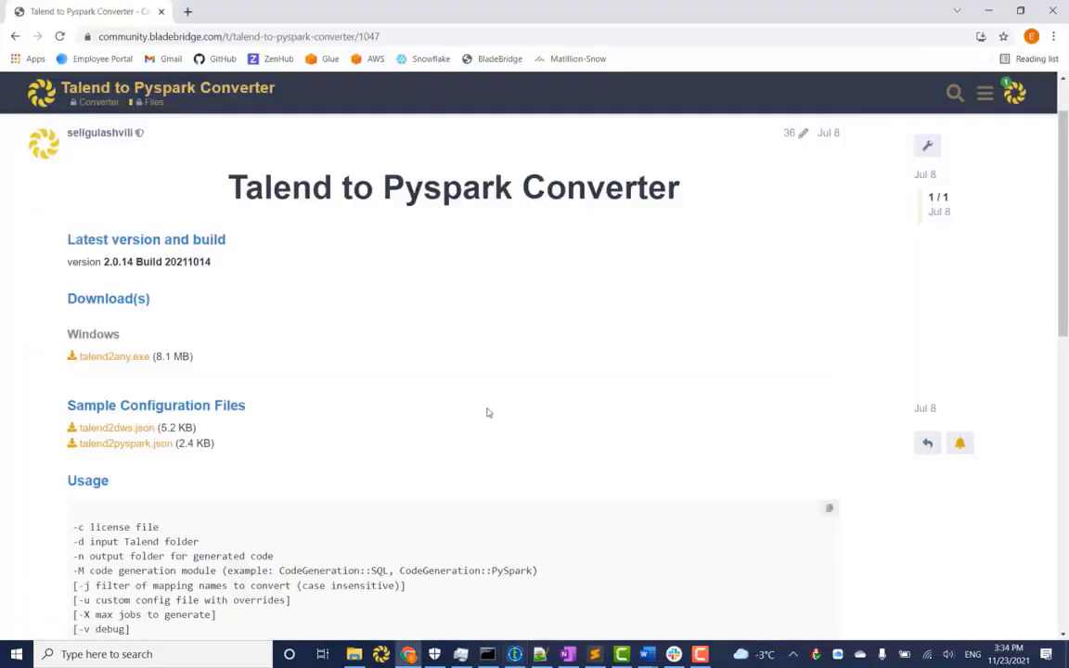
mouse_move(480, 374)
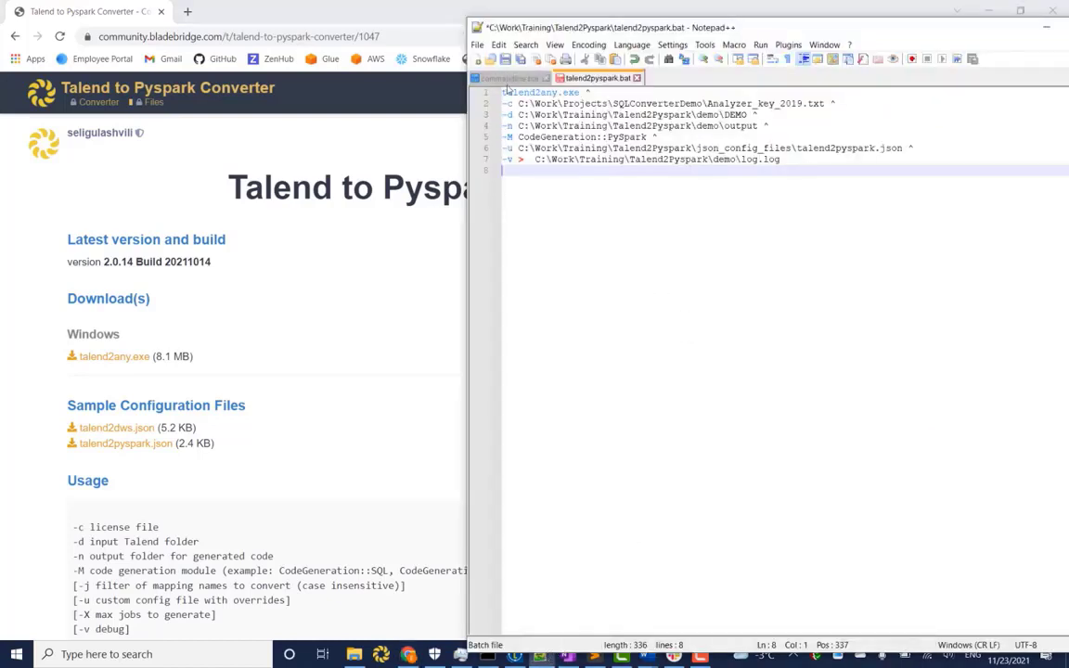
left_click(509, 78)
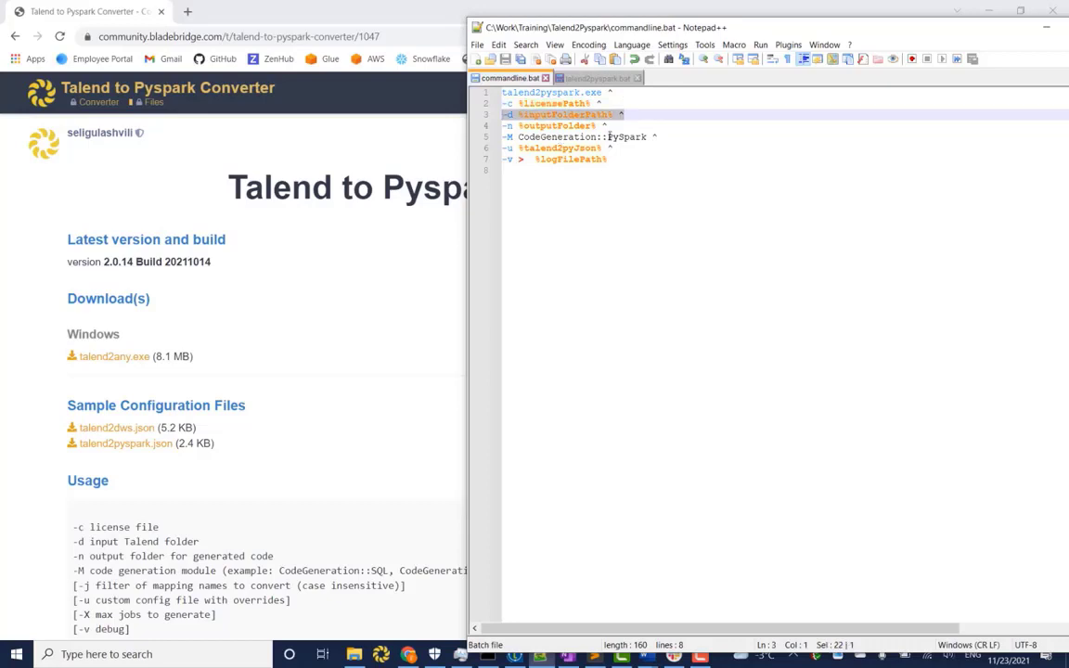
left_click(556, 126)
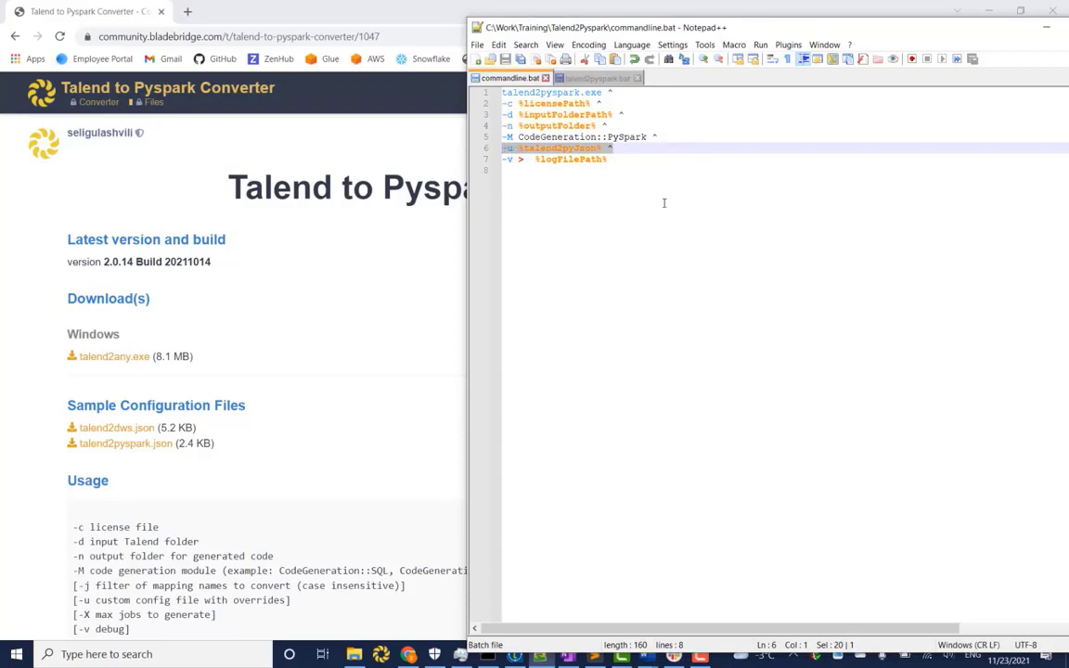
mouse_move(668, 200)
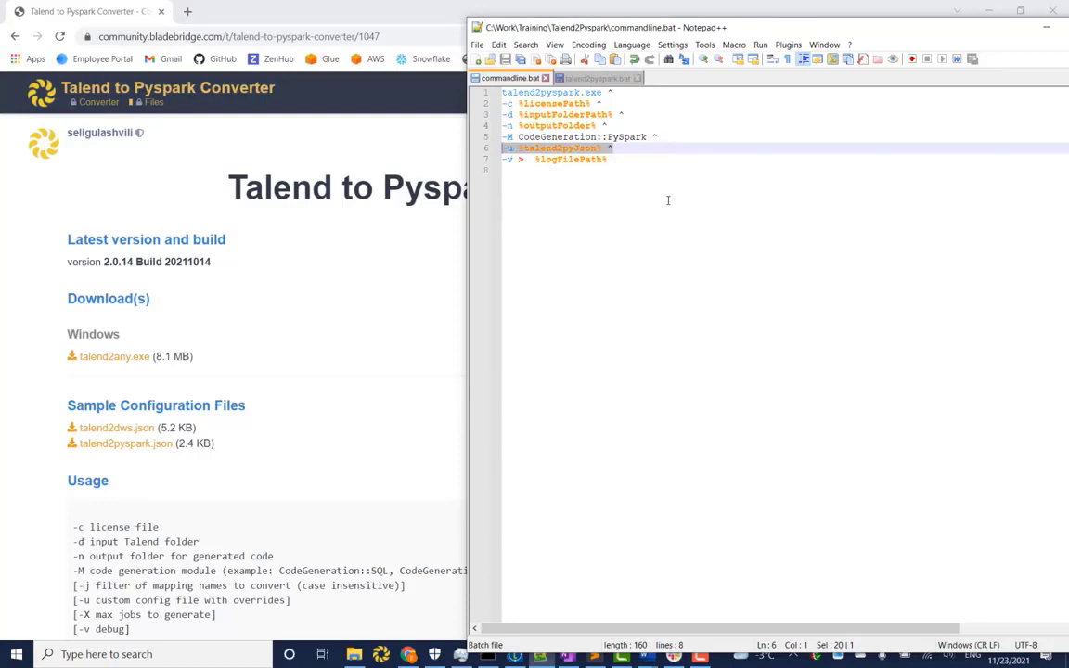
mouse_move(699, 200)
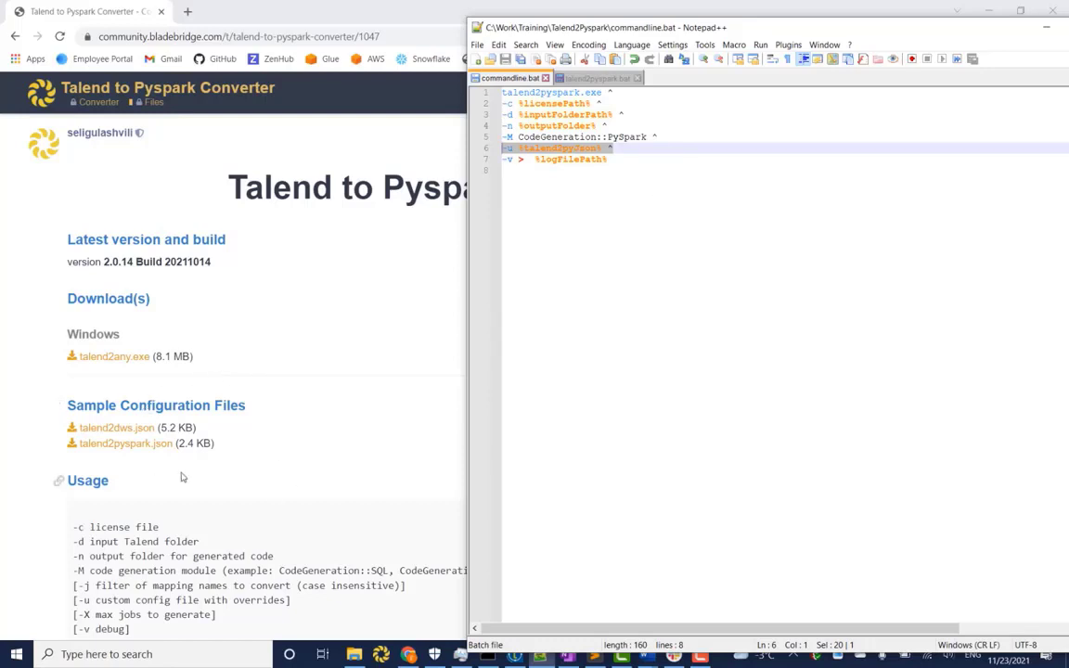
mouse_move(245, 445)
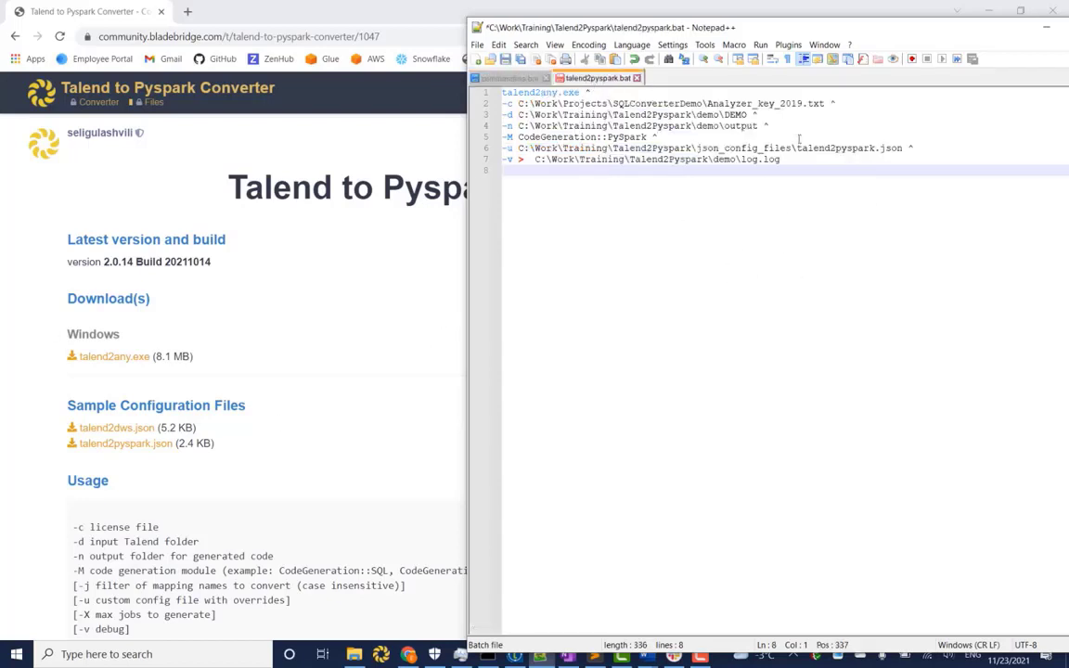
mouse_move(654, 190)
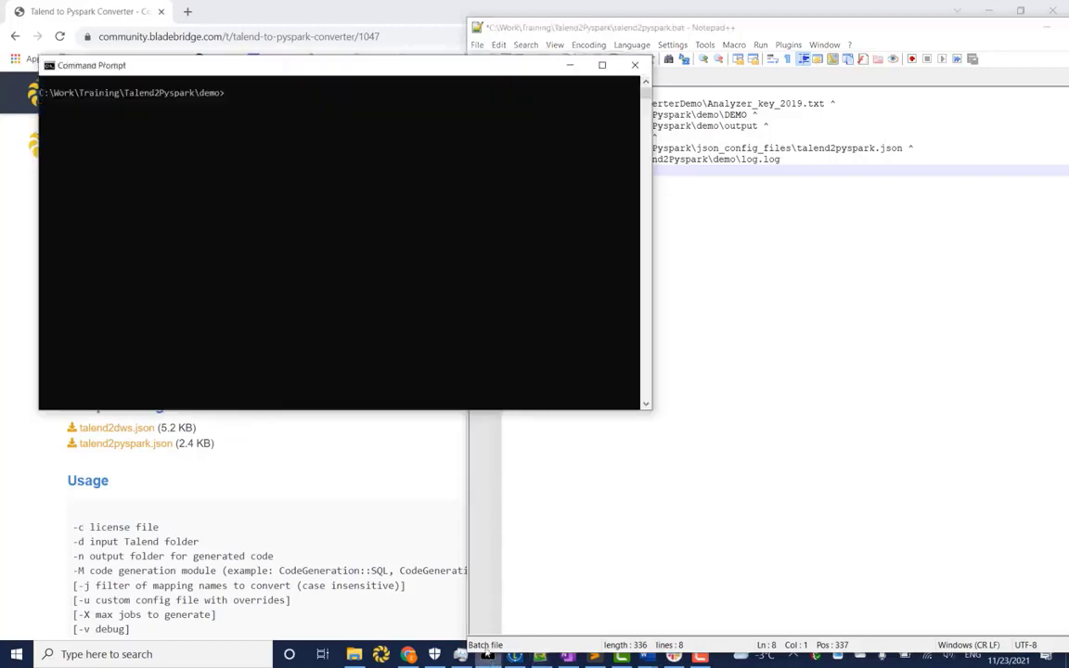
Clear the console and run talend2pyspark.bat, which calls talend2any.exe with the demo input and output settings
type("cls")
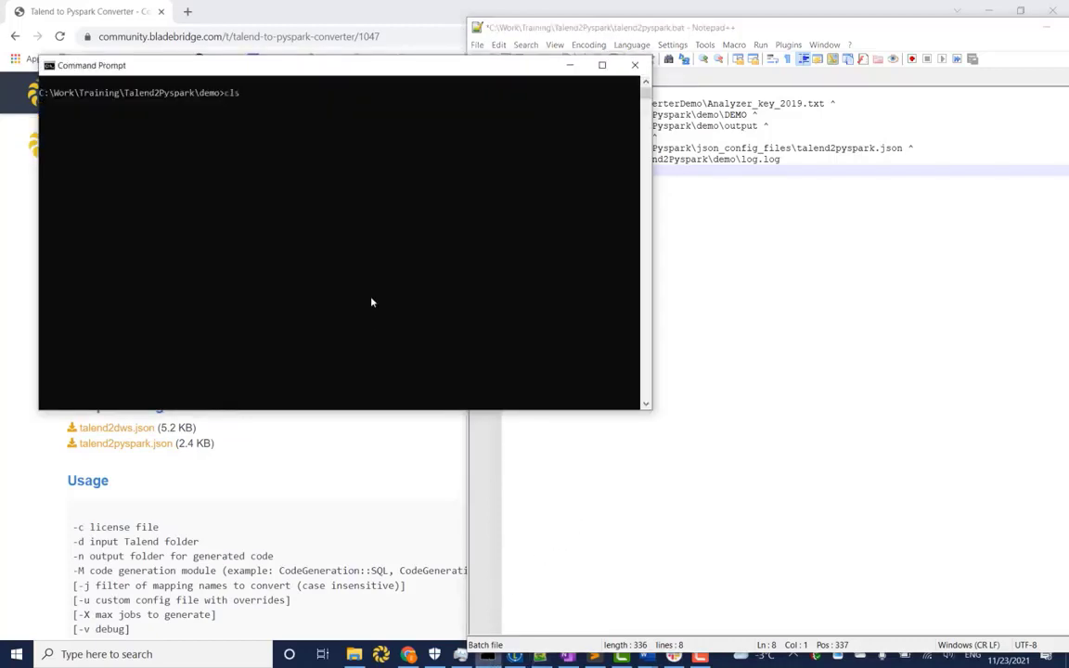
type("talend2pyspark.bat")
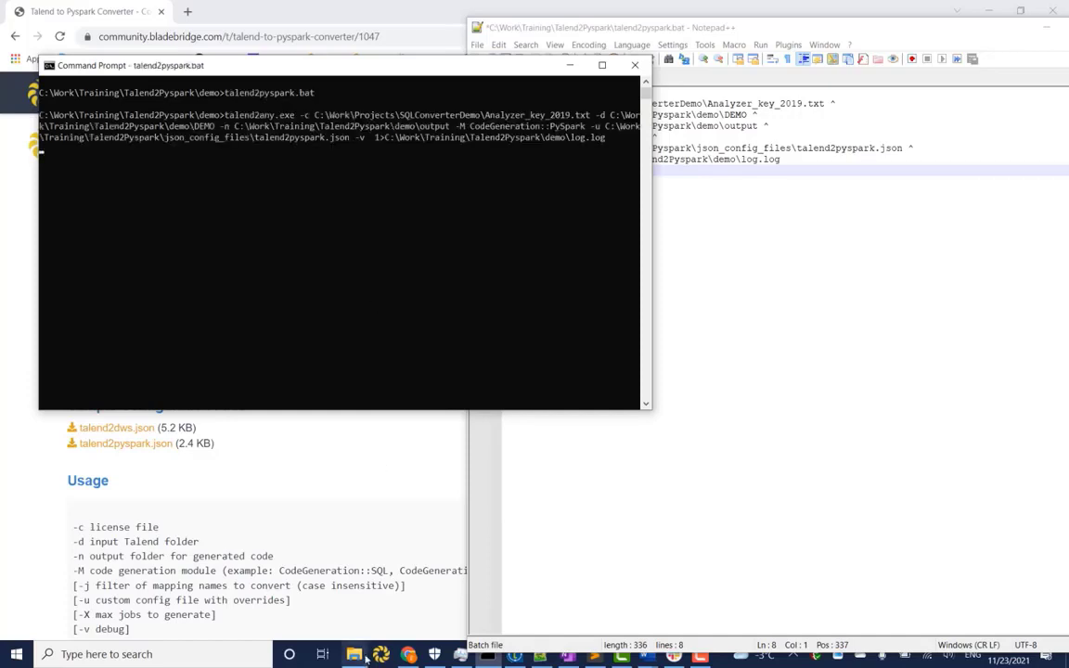
left_click(353, 653)
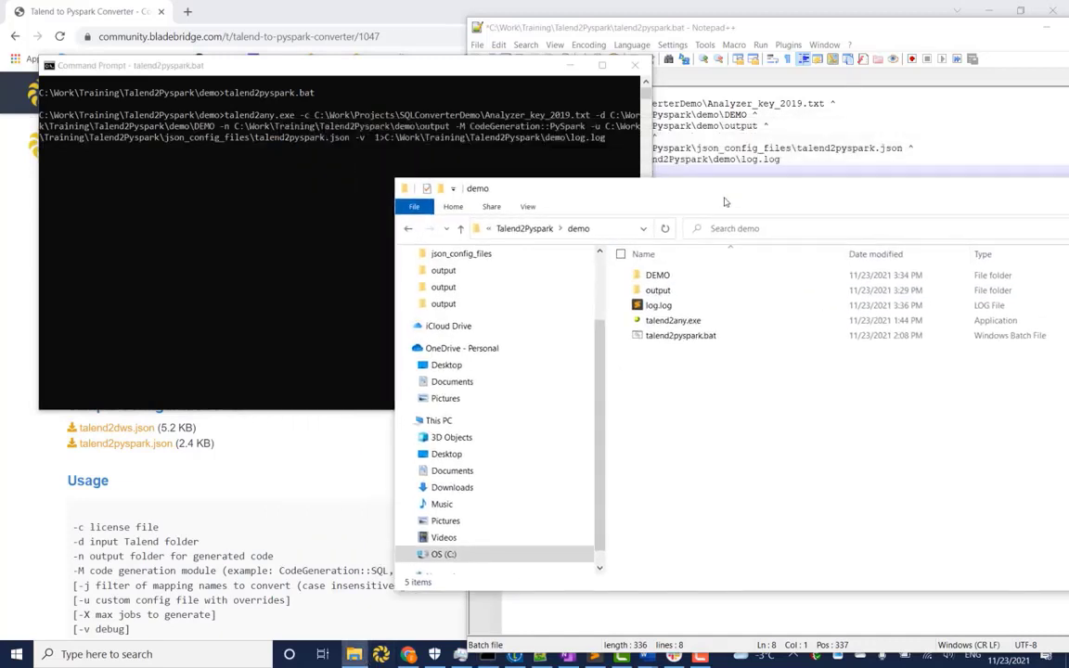
Browse to the demo\output folder and open the generated demo_job.py
left_click(657, 304)
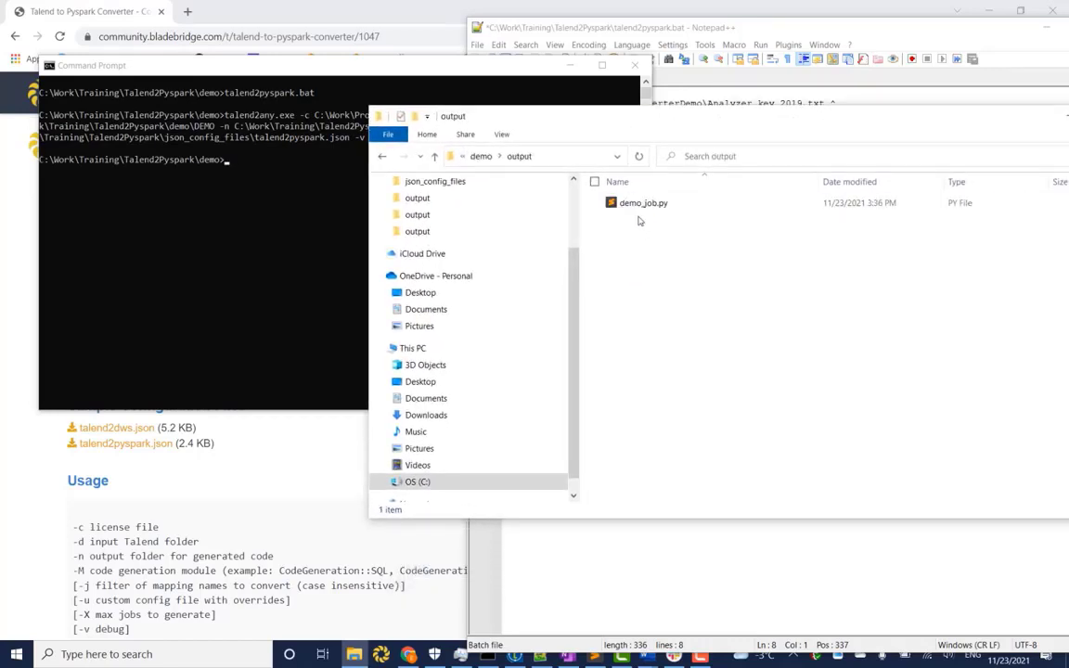
left_click(642, 202)
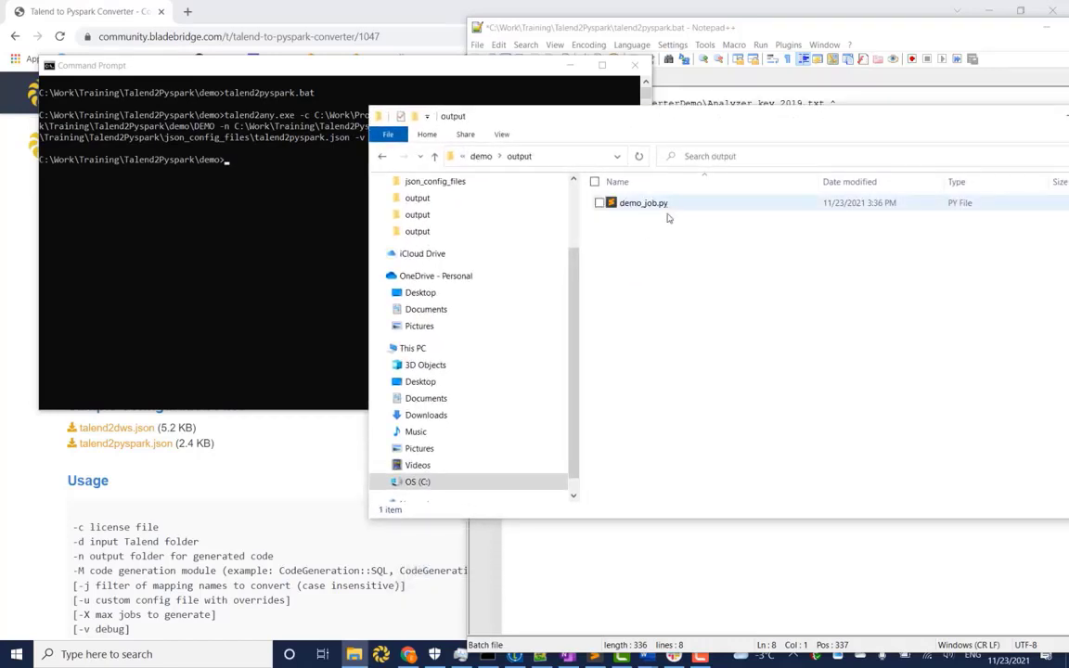
mouse_move(642, 202)
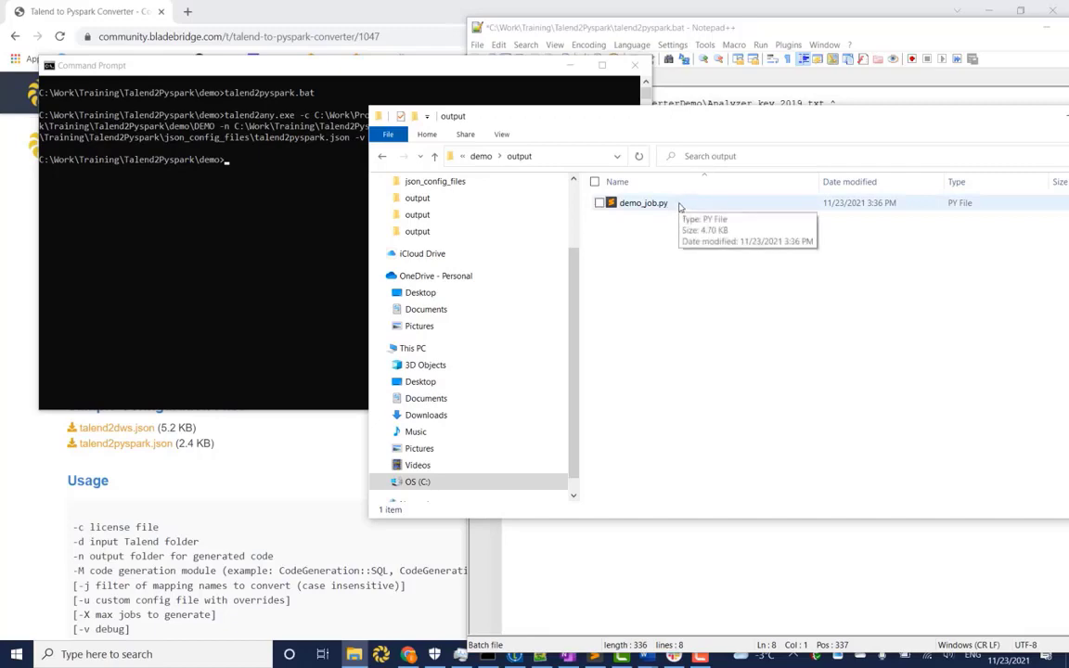
double_click(642, 202)
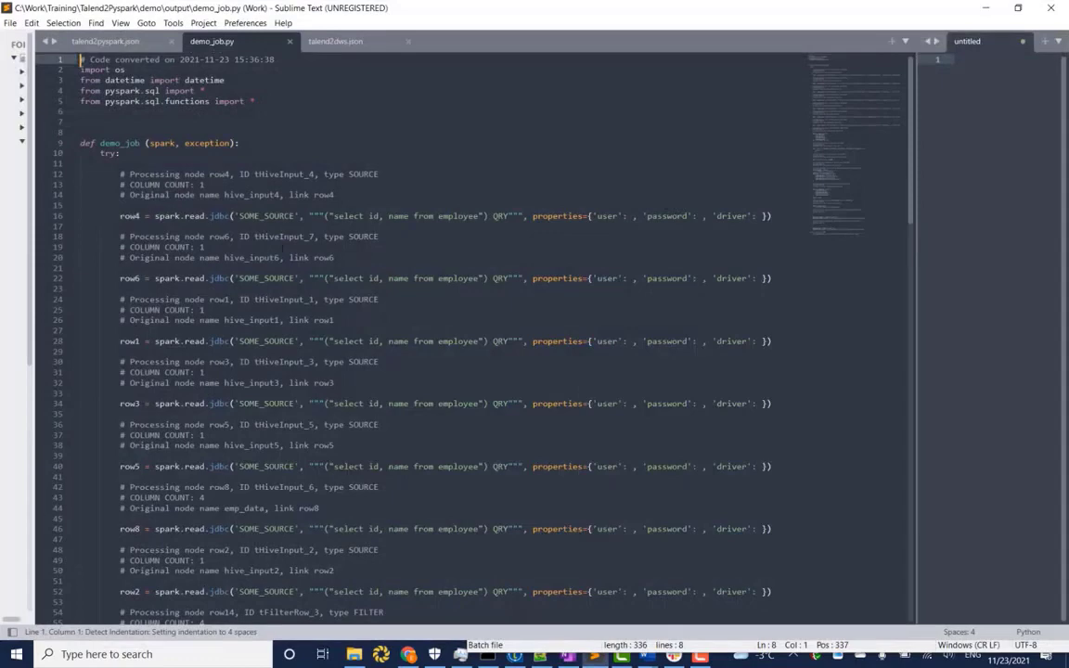
Scroll through demo_job.py to review the generated PySpark source-reading code down to its filter step
scroll("down", 3)
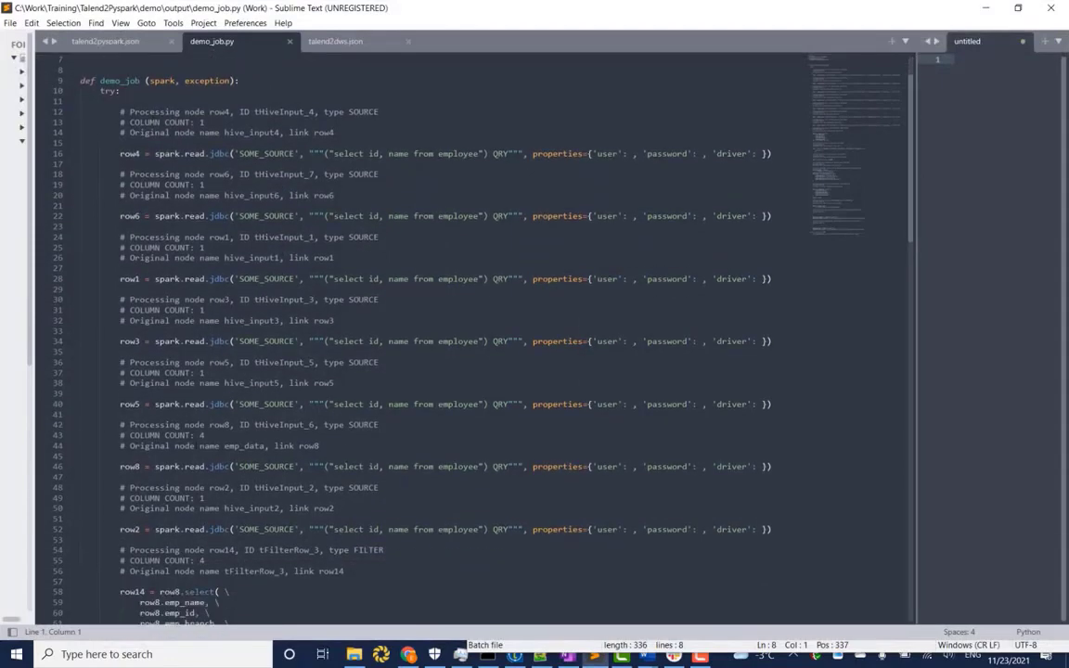
scroll("down", 3)
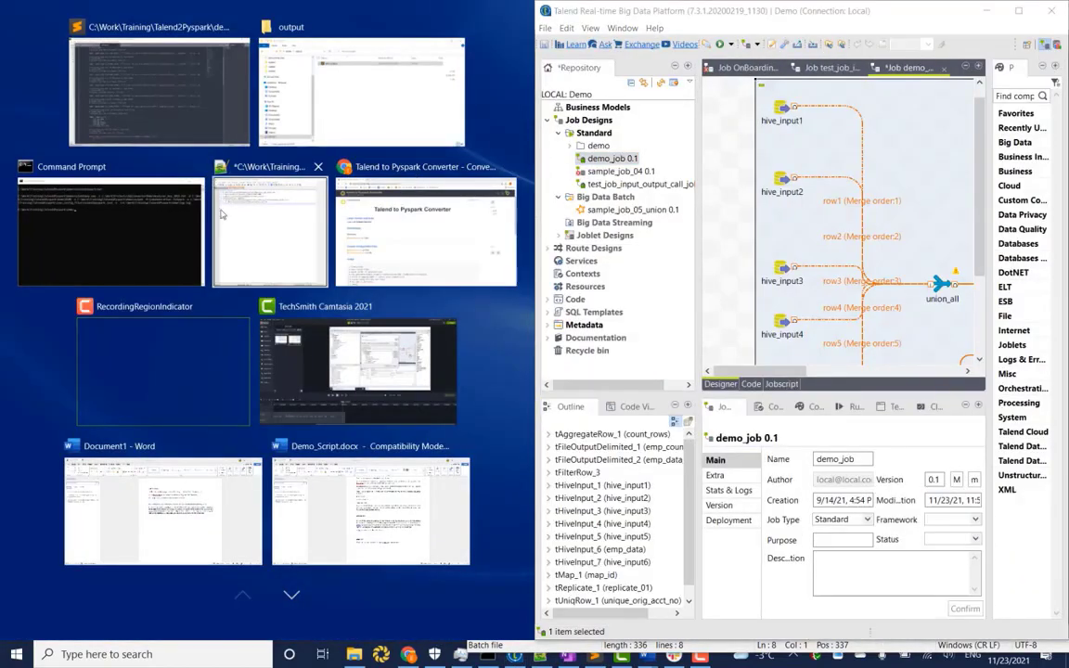
Snap demo_job.py beside the Talend canvas and select the union statement to compare with its component
left_click(271, 232)
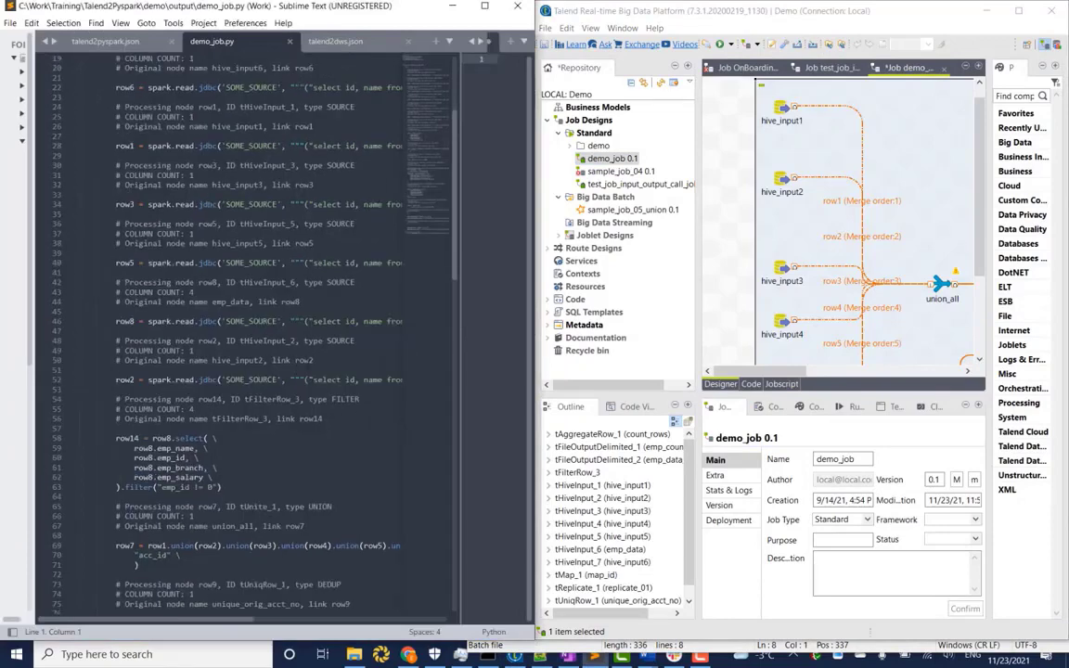
left_click(221, 486)
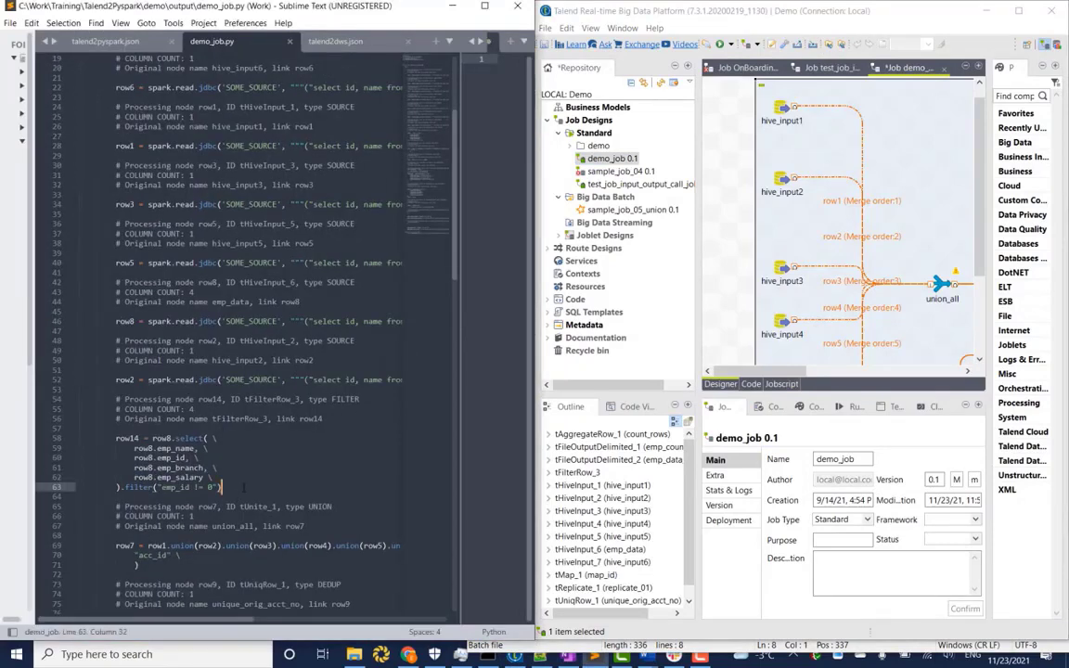
left_click_drag(126, 438, 214, 486)
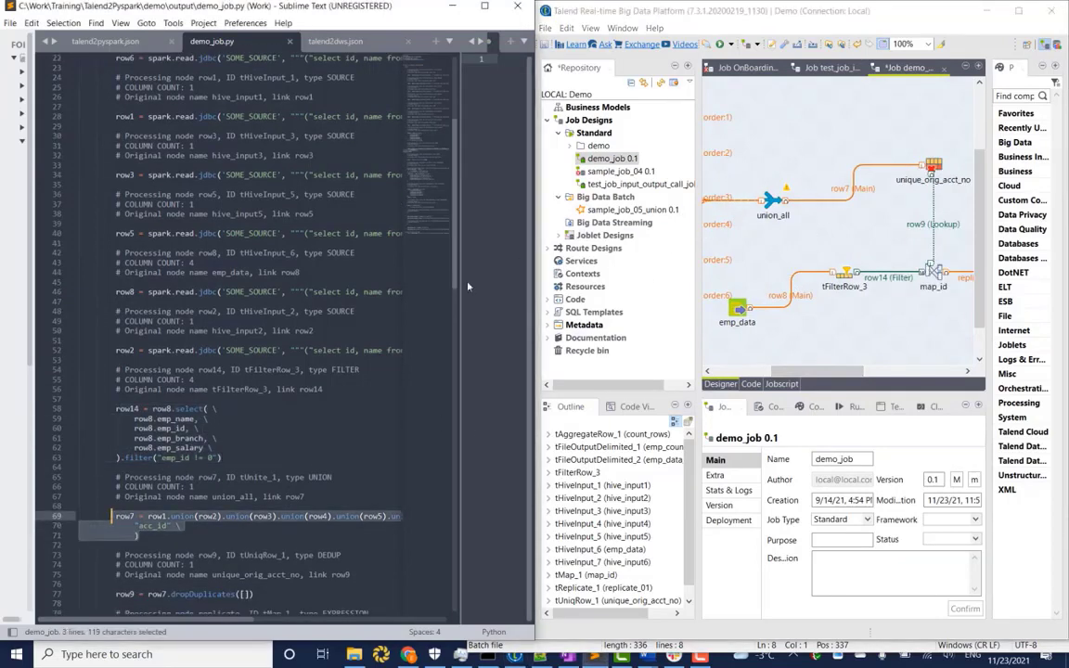
Review the join, replicate, aggregate and output-writing code against the matching Talend components
scroll("down", 3)
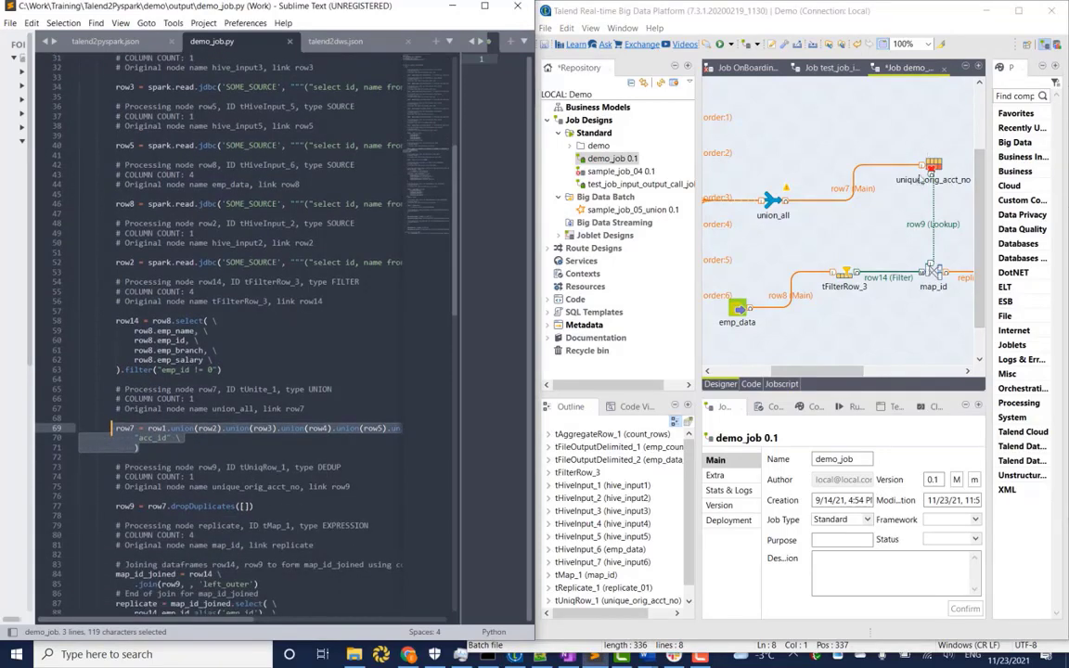
scroll("down", 3)
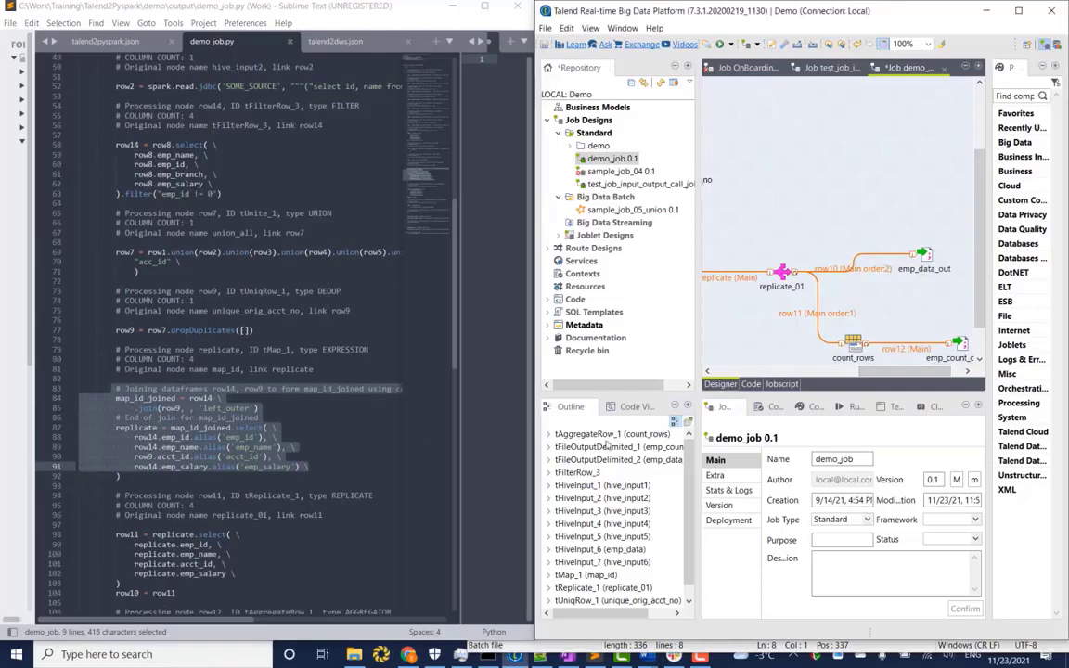
scroll("down", 3)
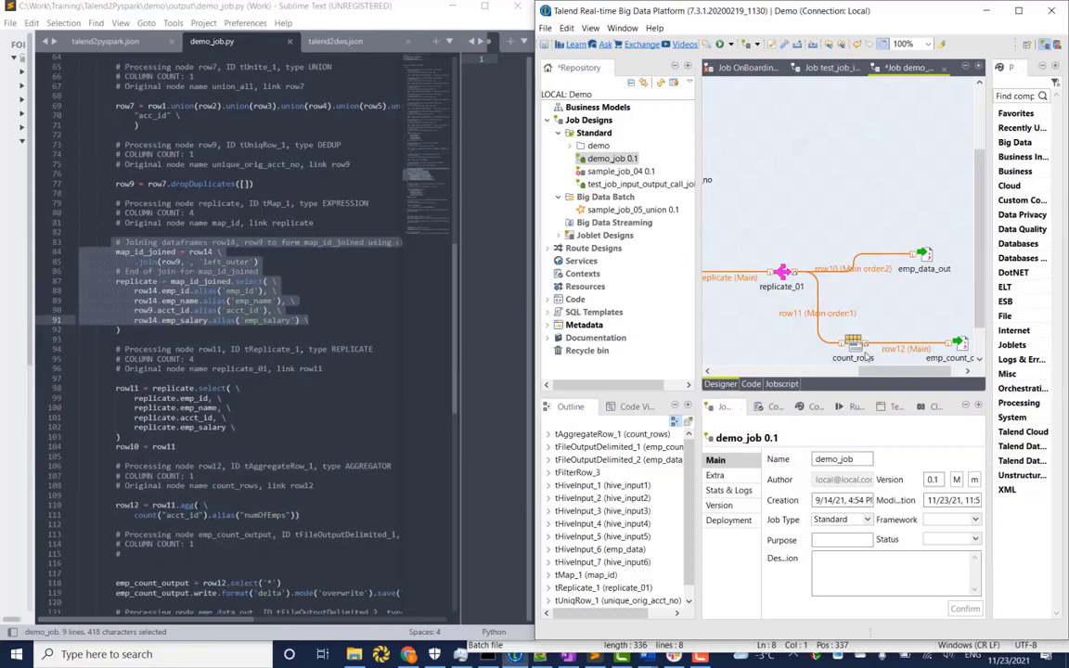
scroll("down", 3)
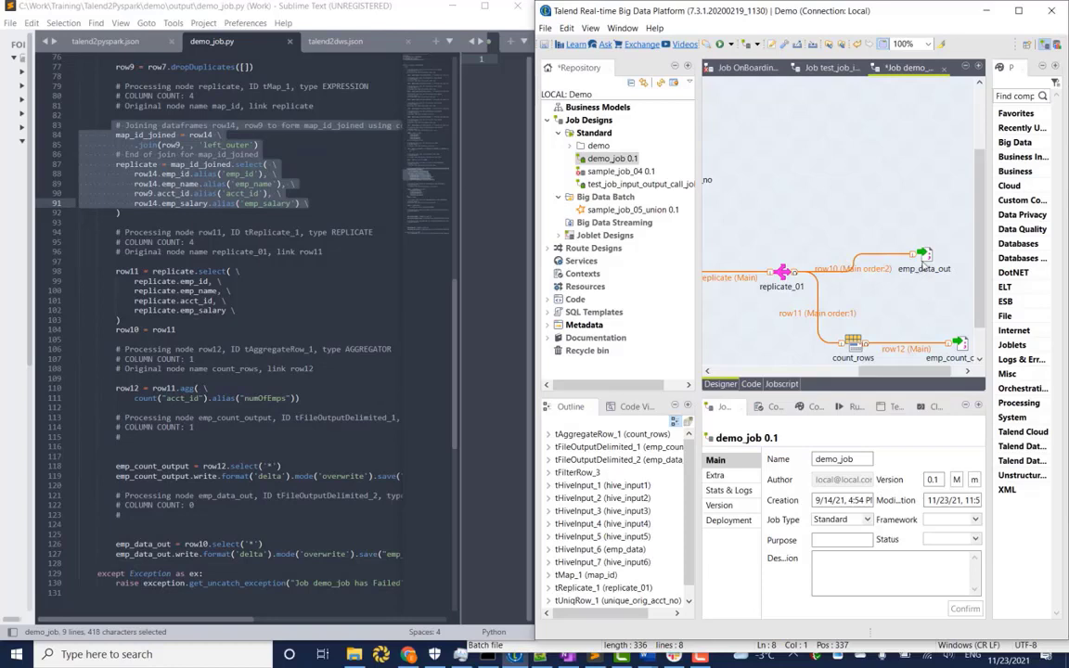
mouse_move(853, 289)
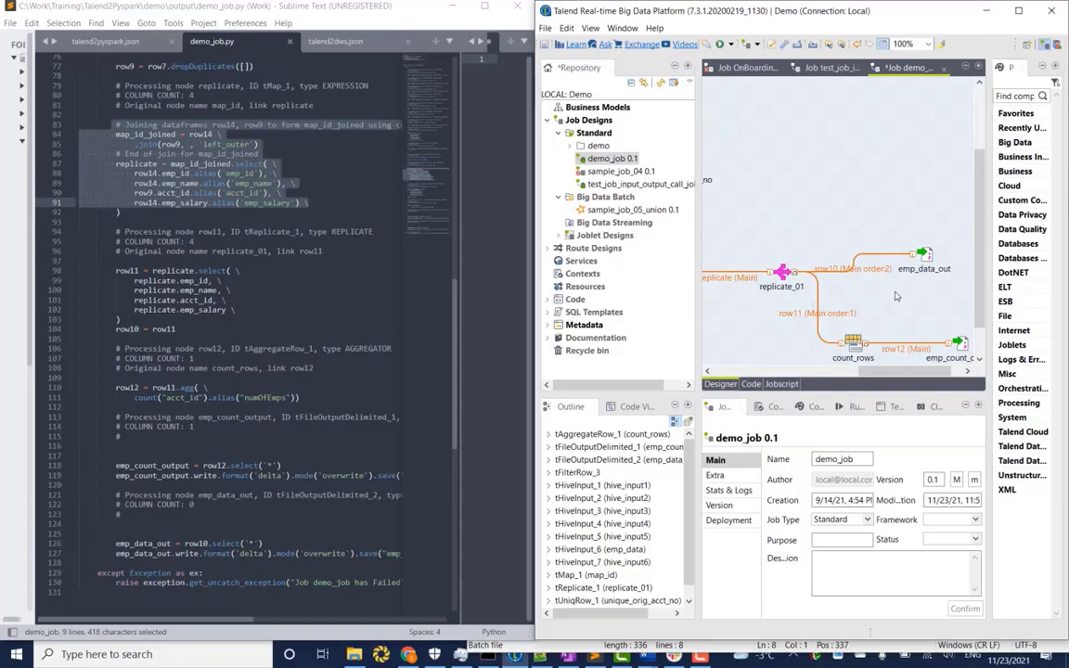
mouse_move(895, 286)
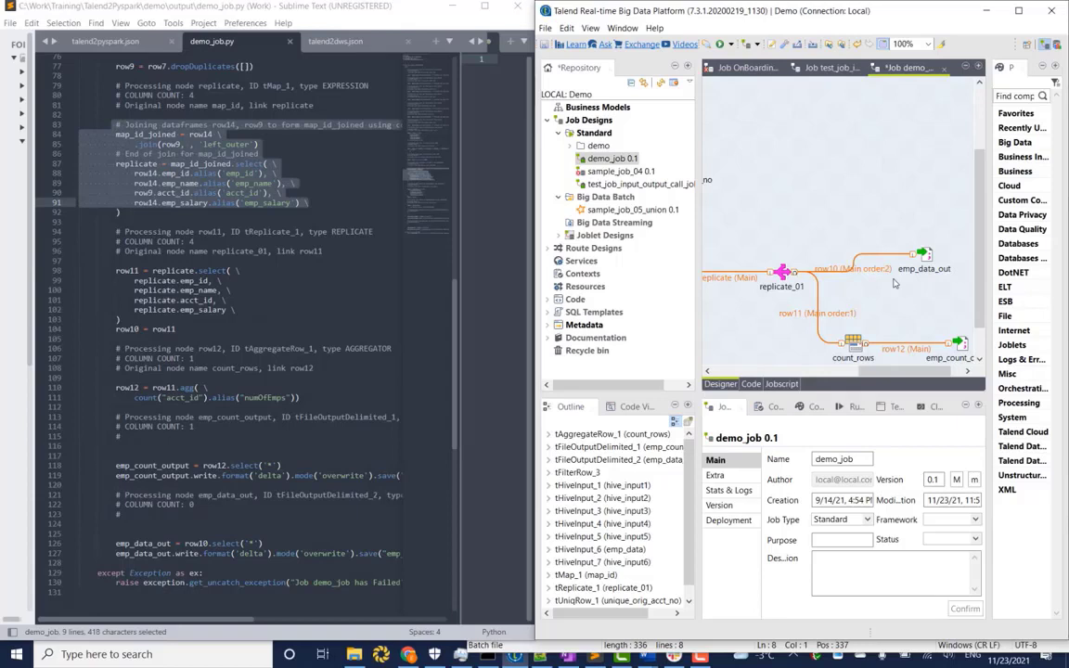
mouse_move(894, 202)
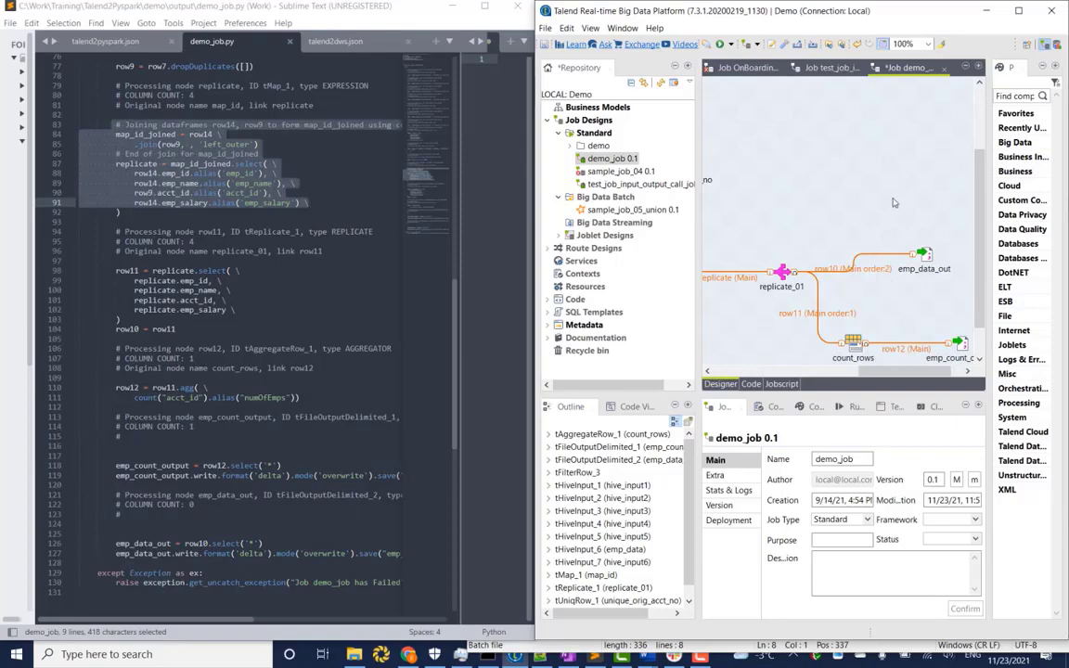
left_click(103, 41)
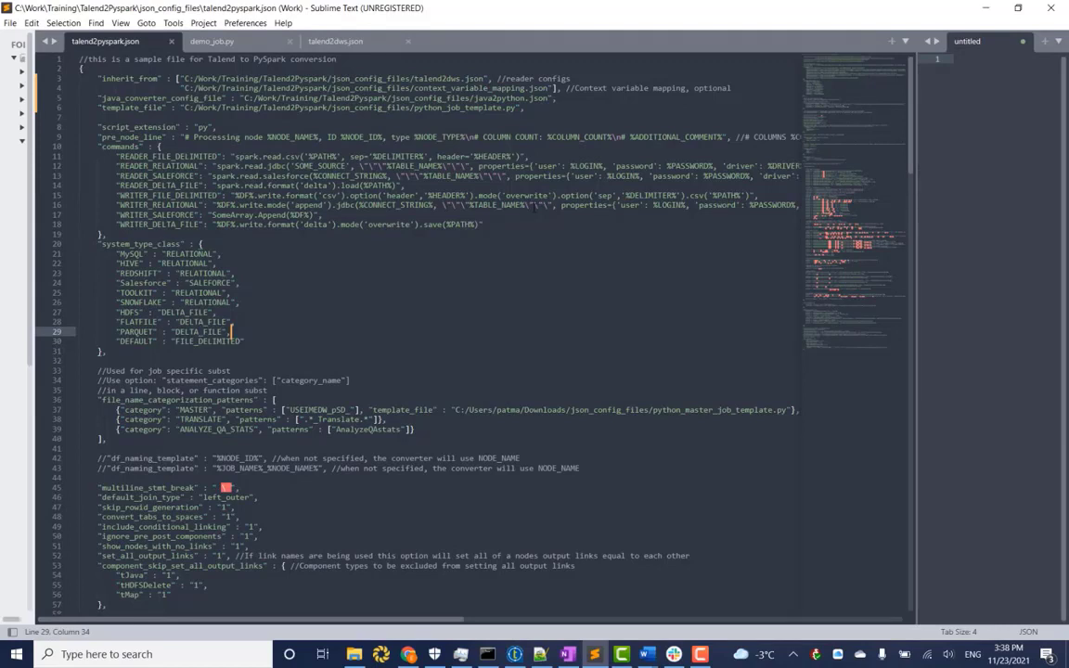
Scroll the talend2pyspark.json config to its system type classes, file categorization, naming templates and subjob settings
scroll("down", 3)
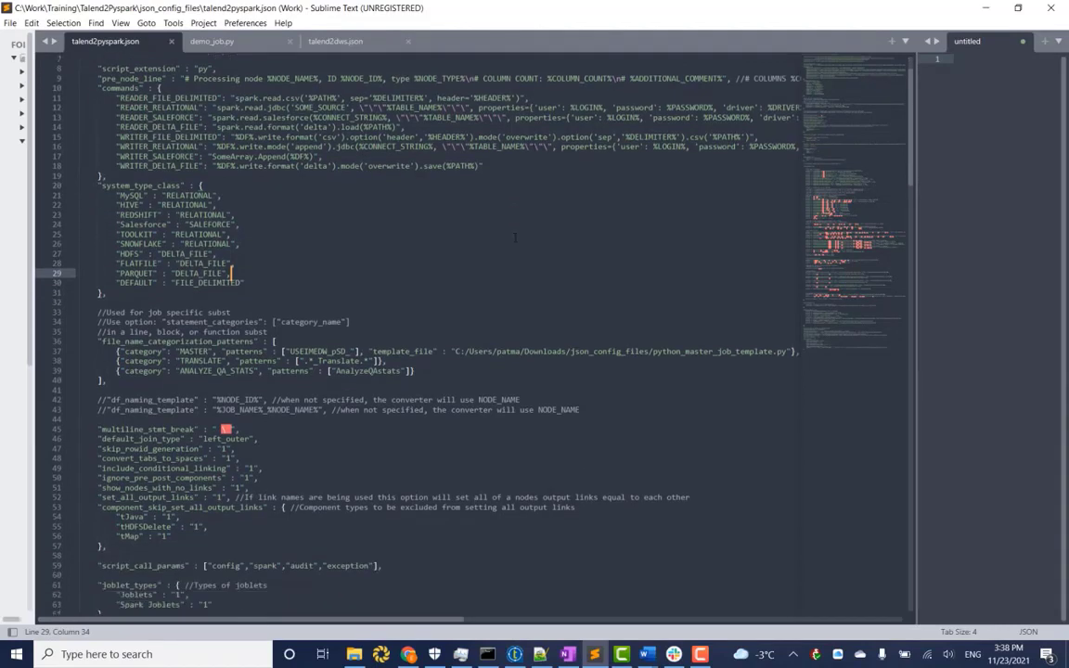